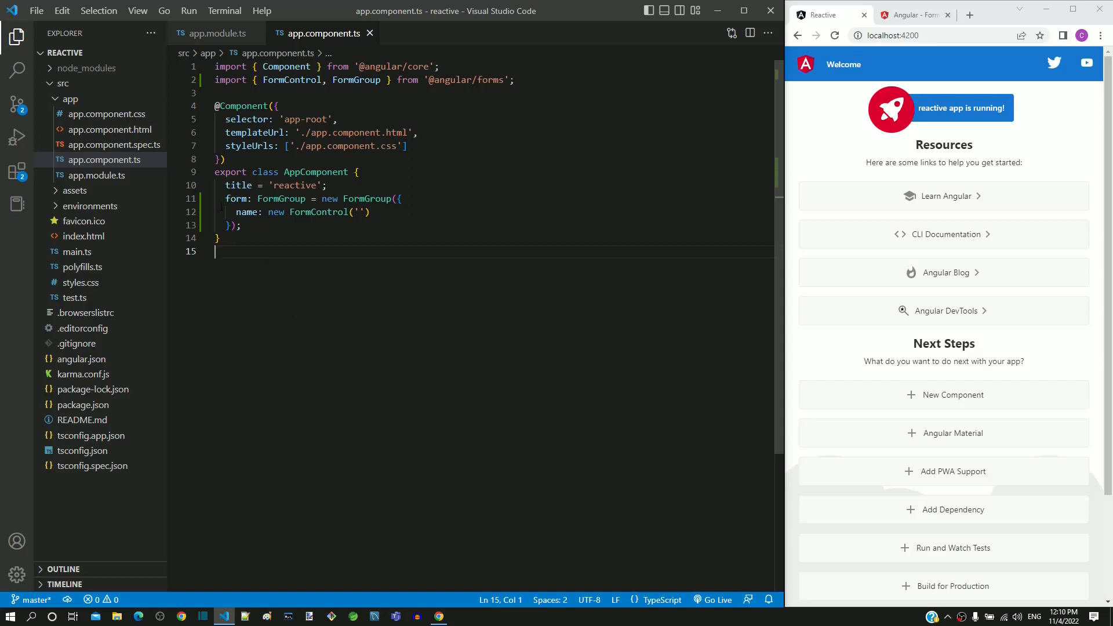
# - Clear app.component.html of its placeholder template, leaving only an empty h1 element
pyautogui.moveTo(226, 198); pyautogui.dragTo(360, 198)
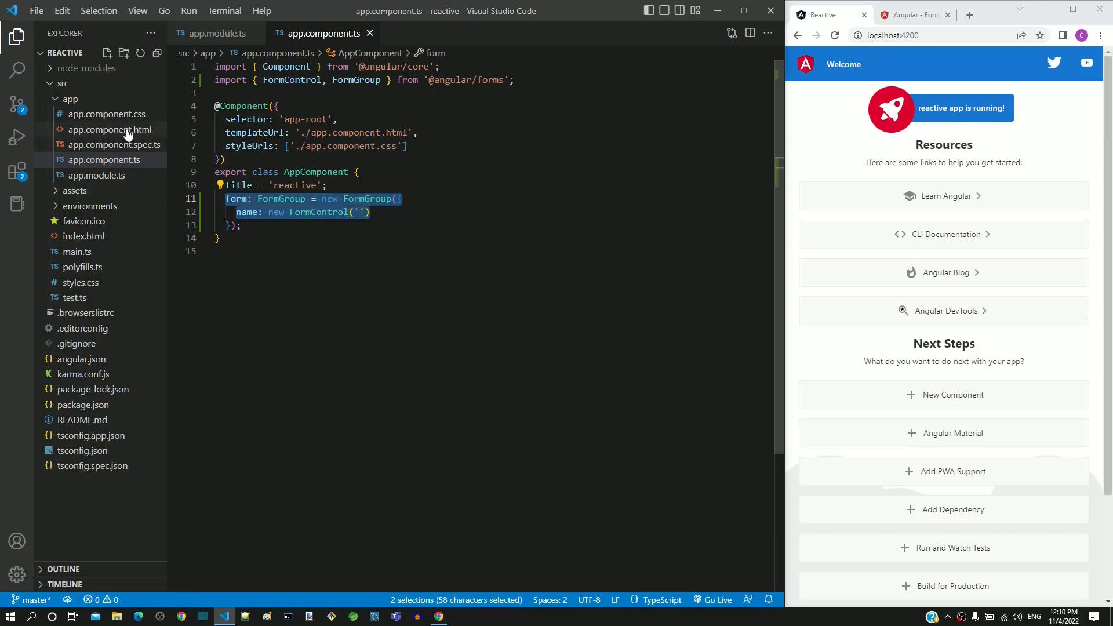
pyautogui.click(111, 129)
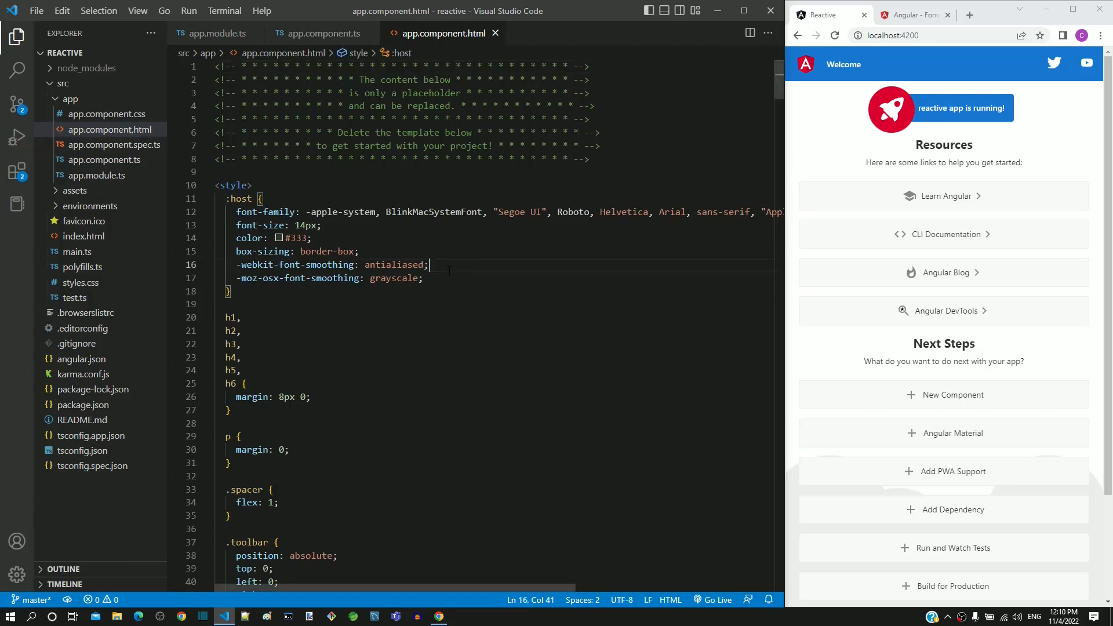
pyautogui.press('ctrl+a')
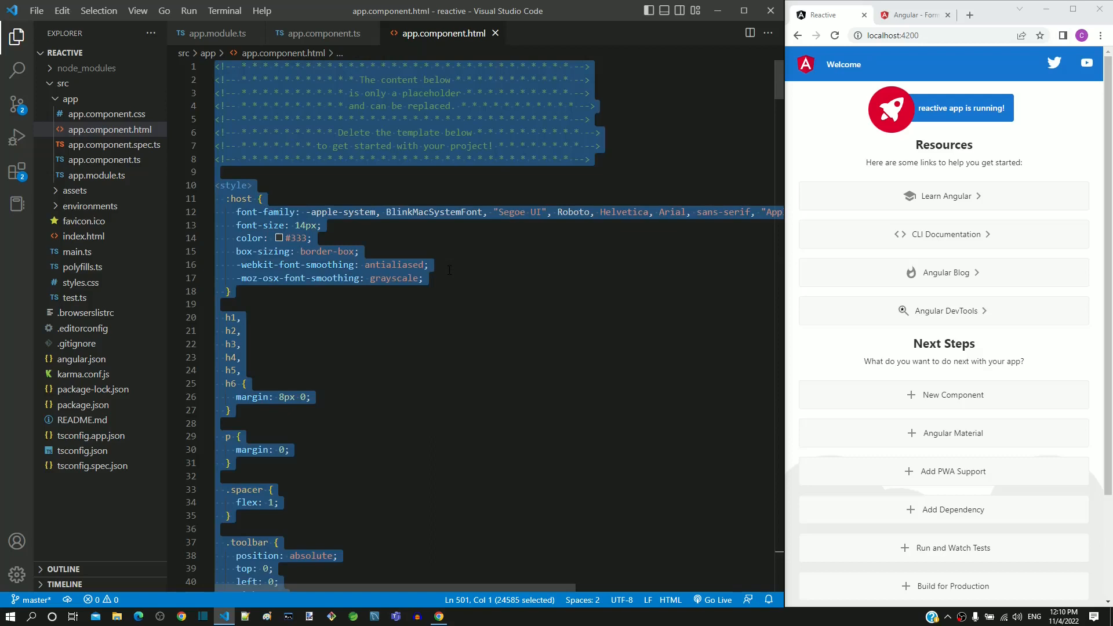
pyautogui.press('Delete')
pyautogui.write('<h1></h1>')
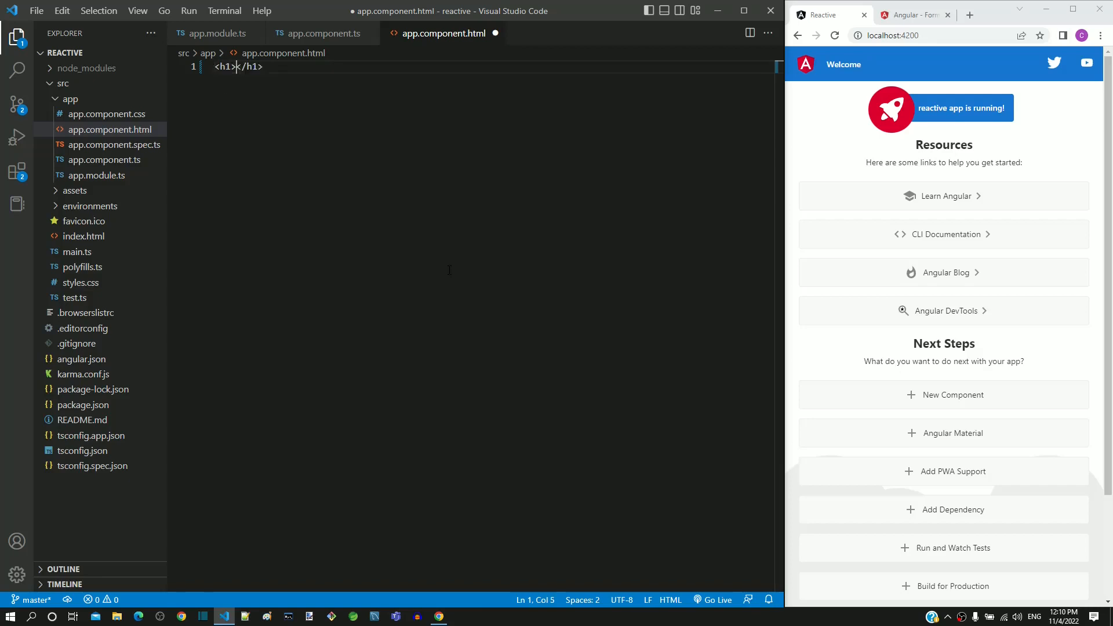
# - Write a Signup h1 and a form tag with [formGroup]="form", then save so the browser shows Signup
pyautogui.write('Signup')
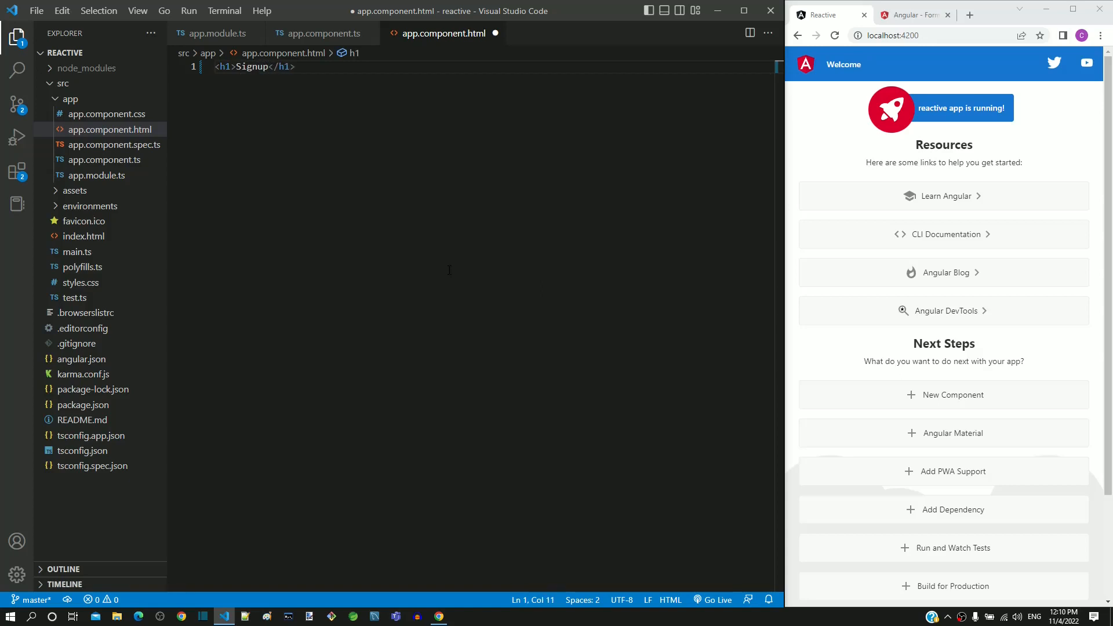
pyautogui.press('Enter')
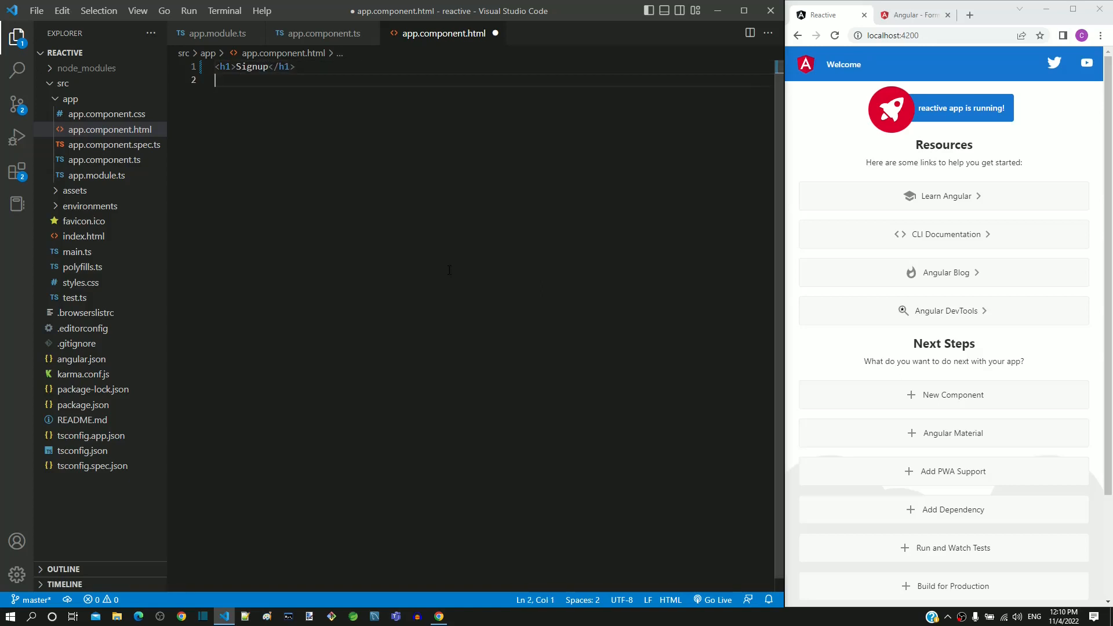
pyautogui.write('form action=""></form>')
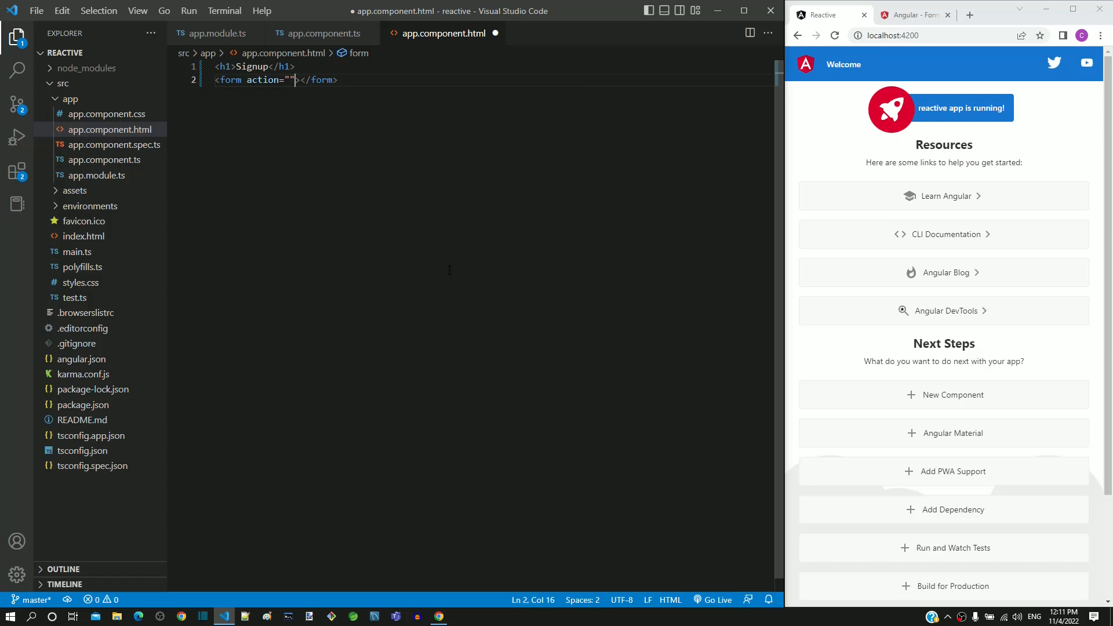
pyautogui.press('Backspace')
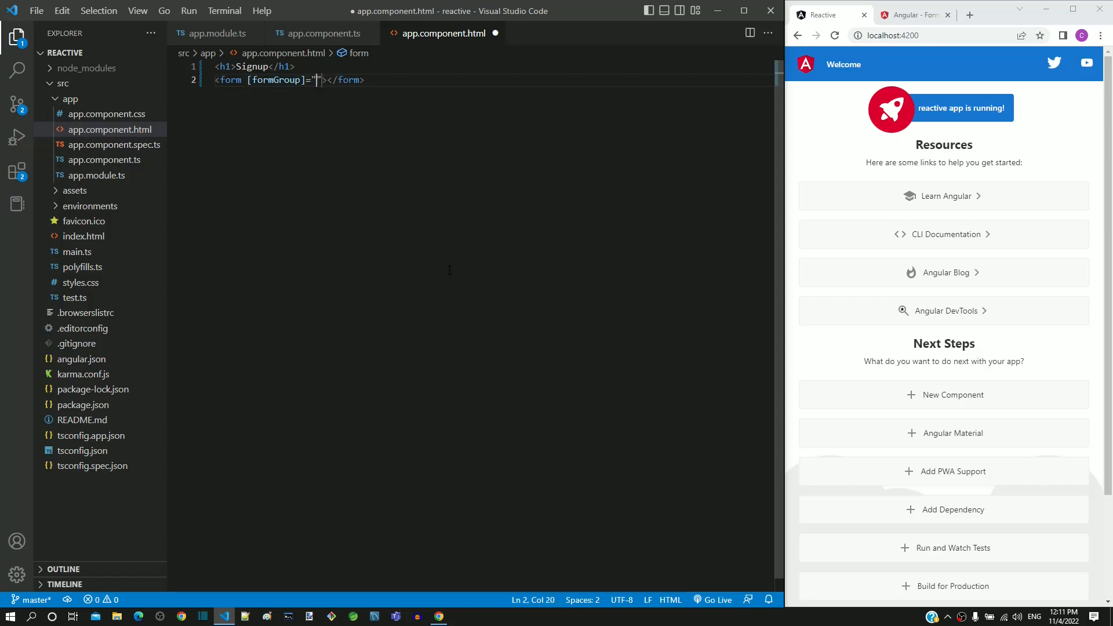
pyautogui.write('form')
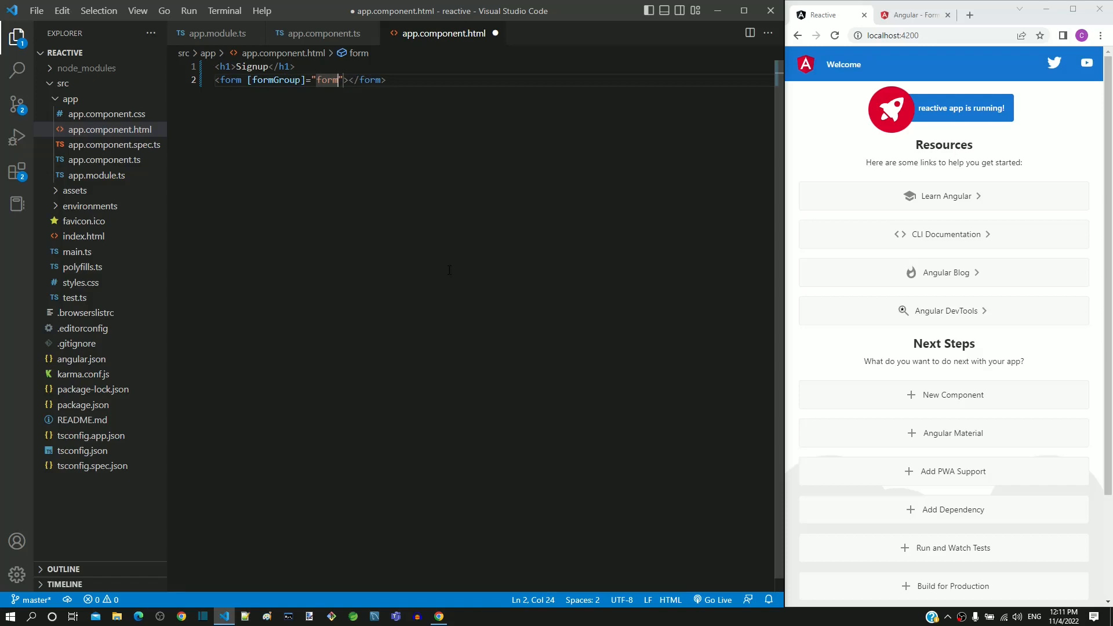
pyautogui.press('Enter')
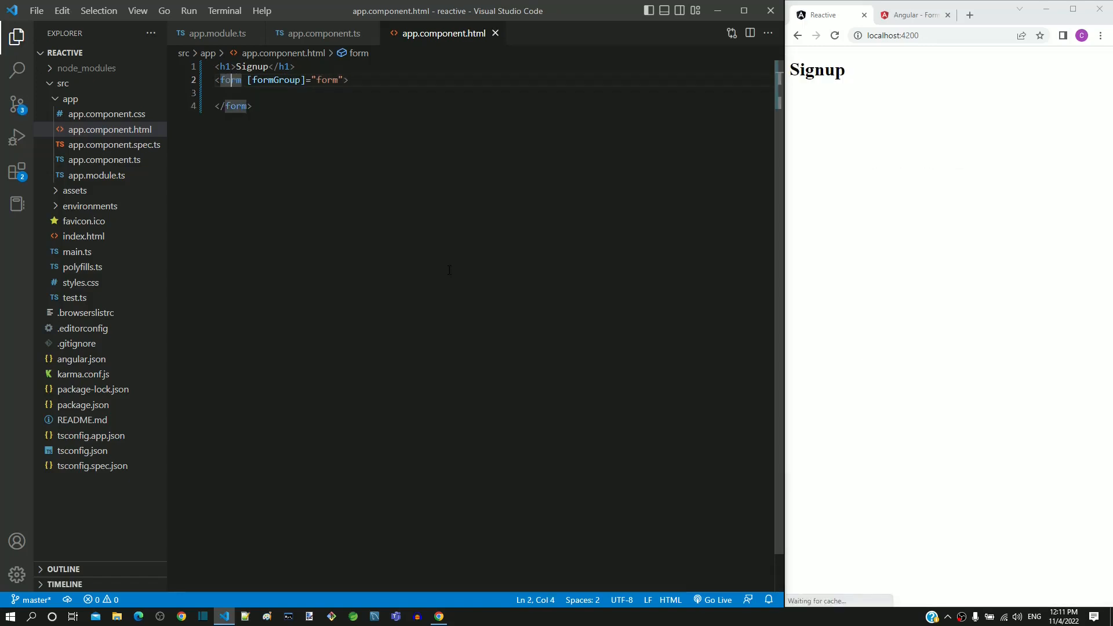
# - Bring up Angular's FormGroupDirective API page for the [formGroup] binding beside the editor
pyautogui.doubleClick(276, 80)
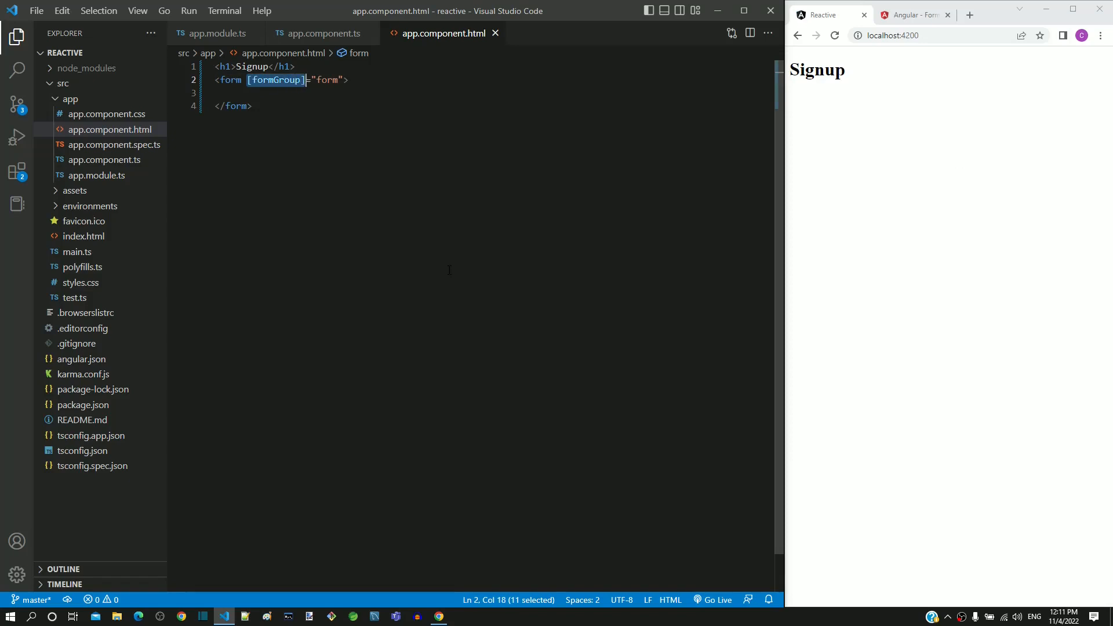
pyautogui.click(913, 14)
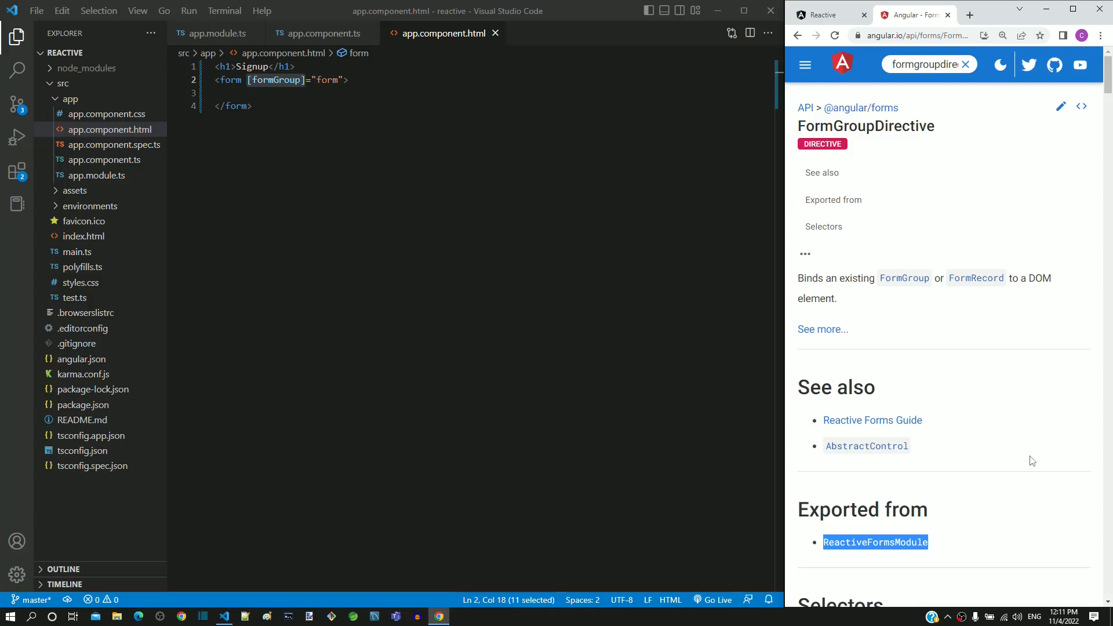
pyautogui.scroll(-3)
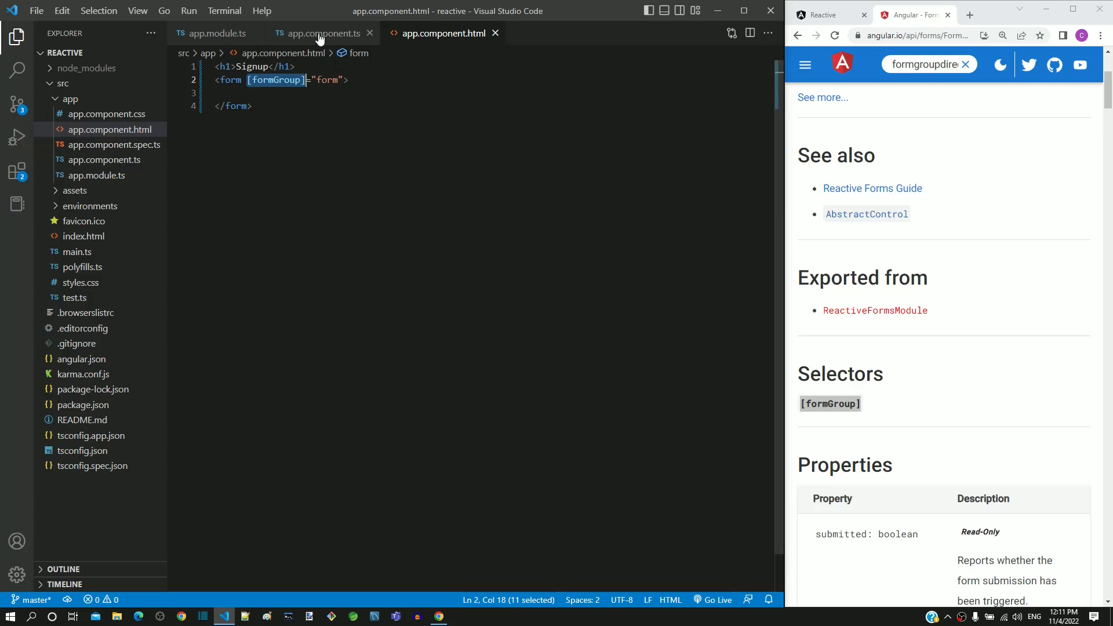
pyautogui.click(321, 33)
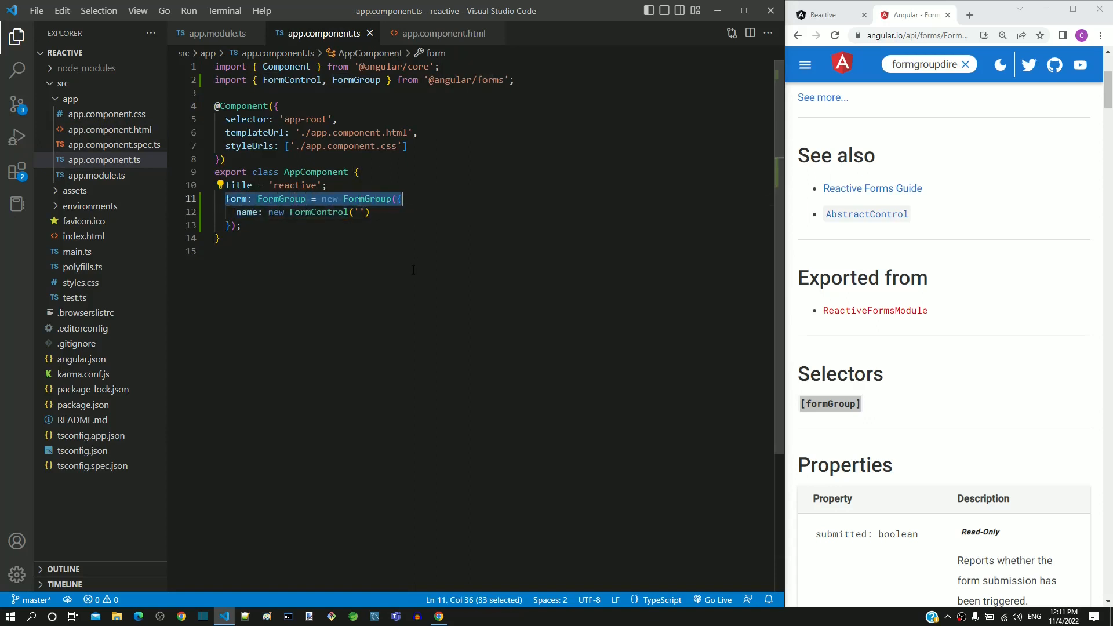
pyautogui.click(443, 32)
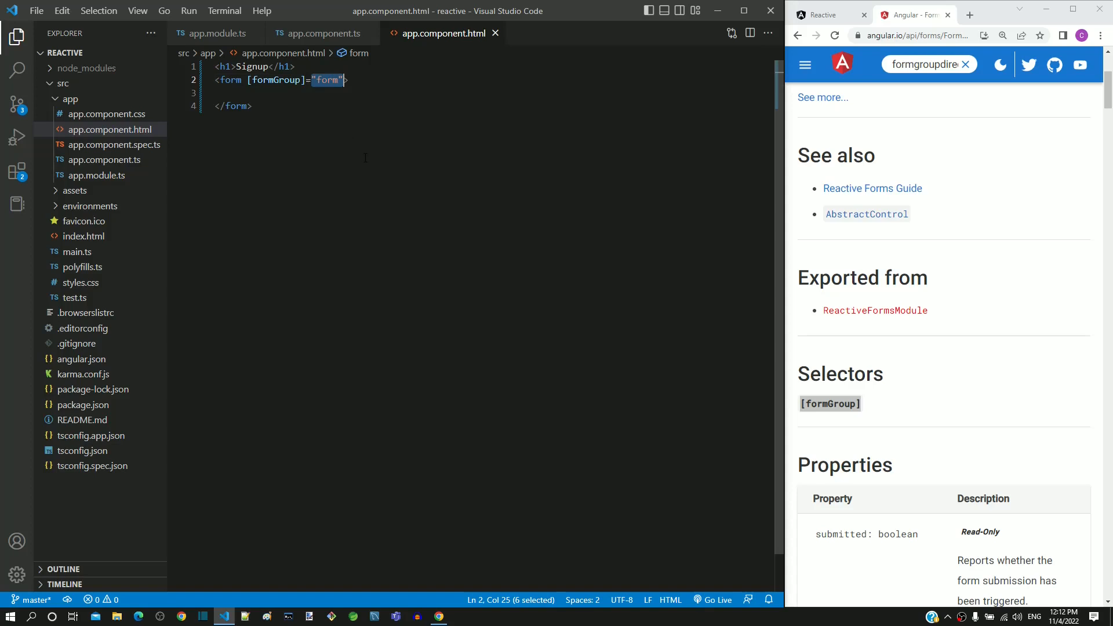
pyautogui.click(323, 33)
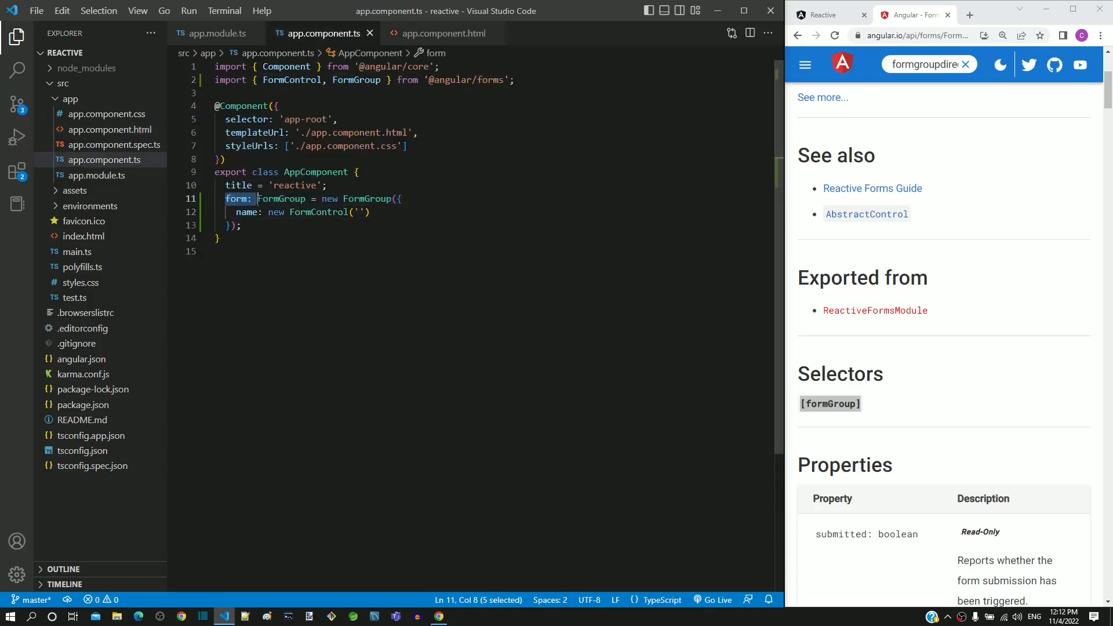
pyautogui.moveTo(258, 199); pyautogui.dragTo(241, 225)
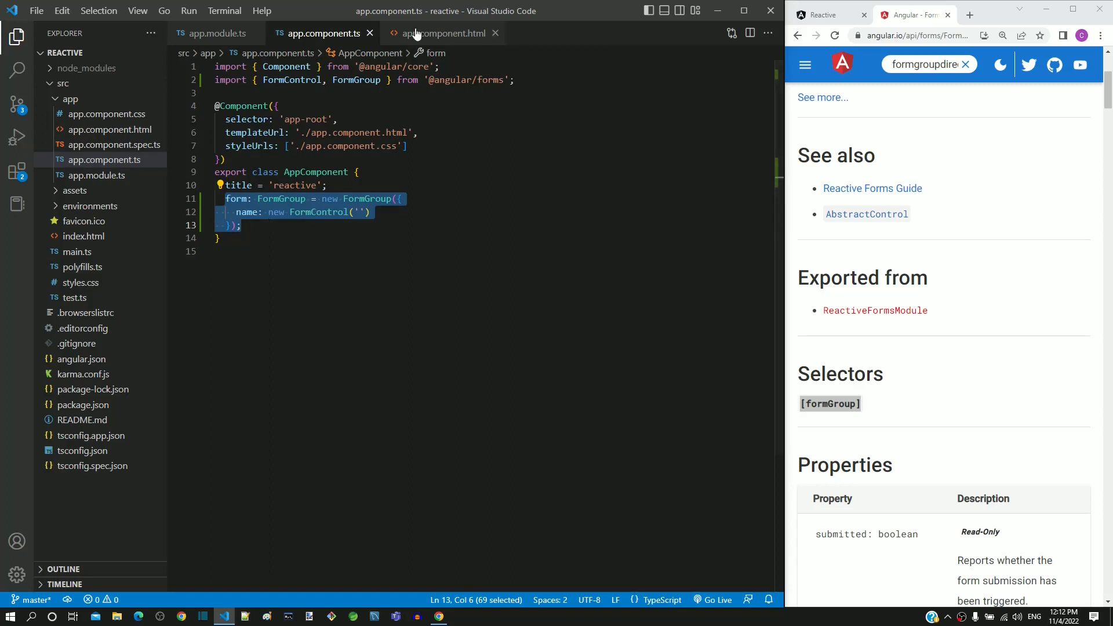
pyautogui.click(441, 34)
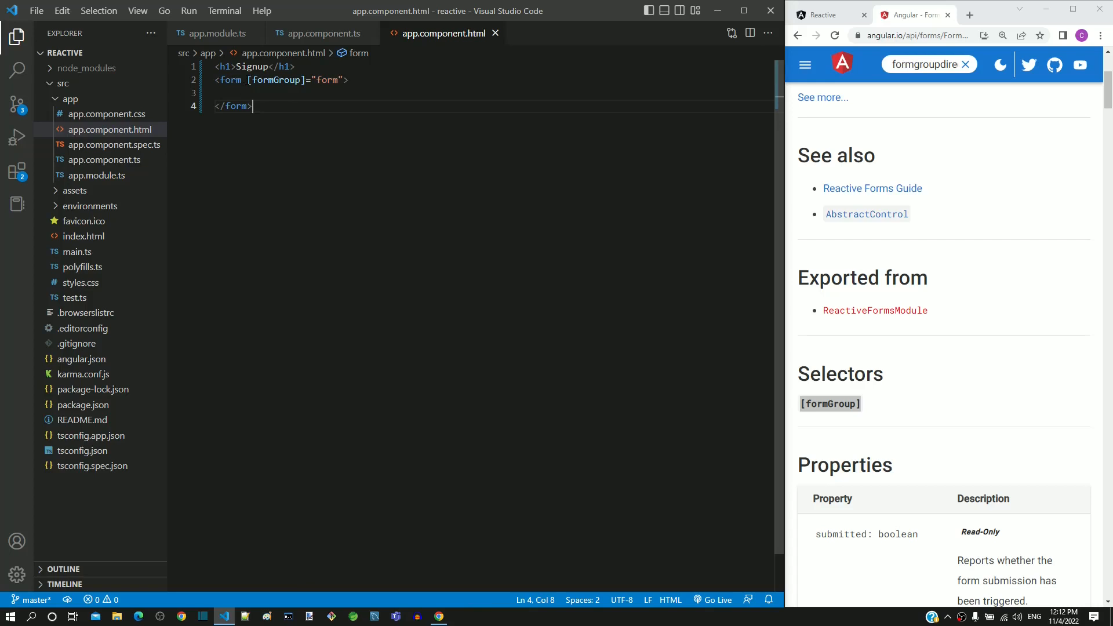
pyautogui.doubleClick(275, 80)
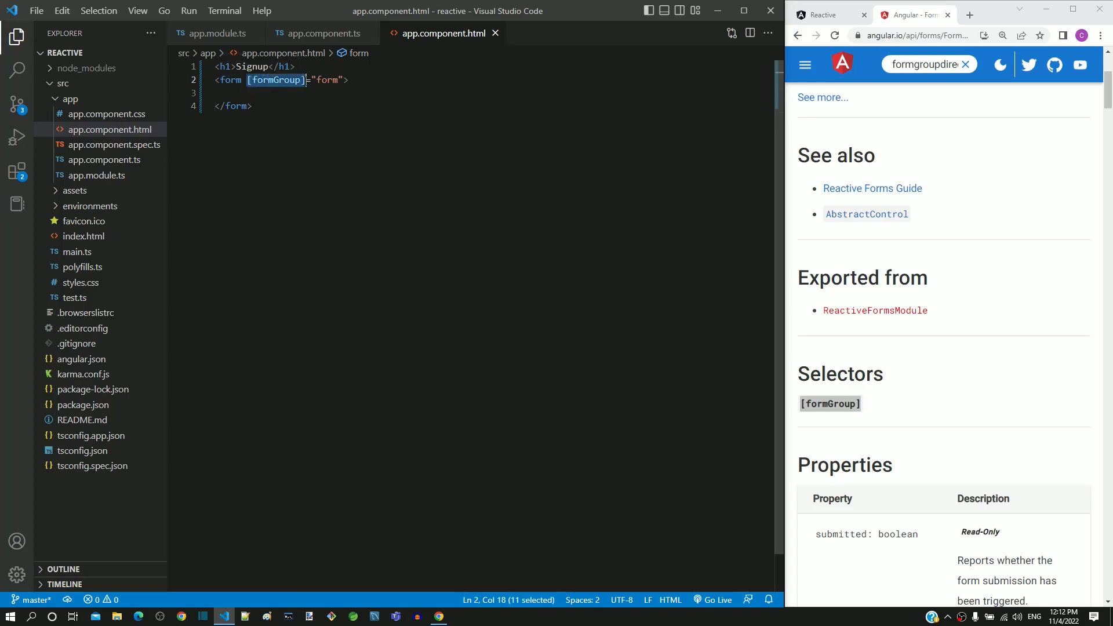